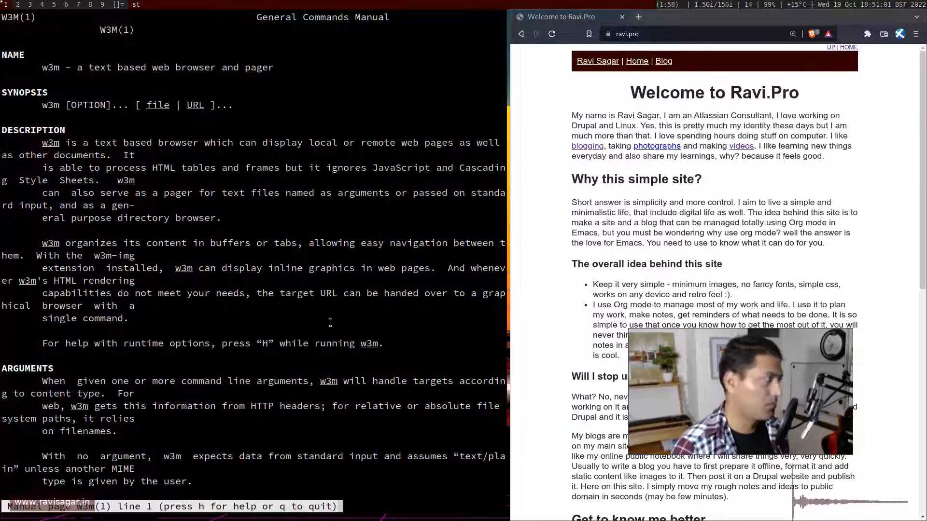
Scroll through the w3m manual page before quitting it
{"action": "scroll", "scroll_direction": "down", "scroll_amount": 3}
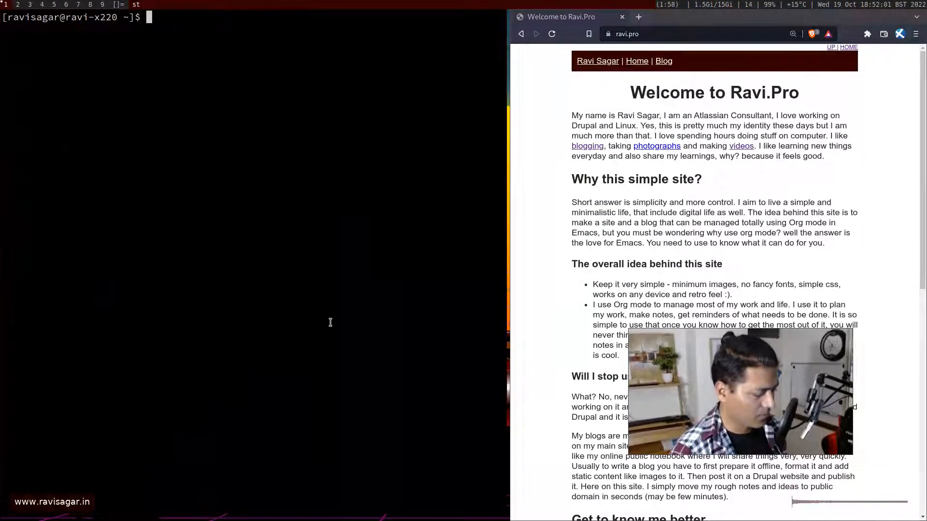
Launch w3m on ravi.pro and scroll down its home page
{"action": "type", "text": "w3m"}
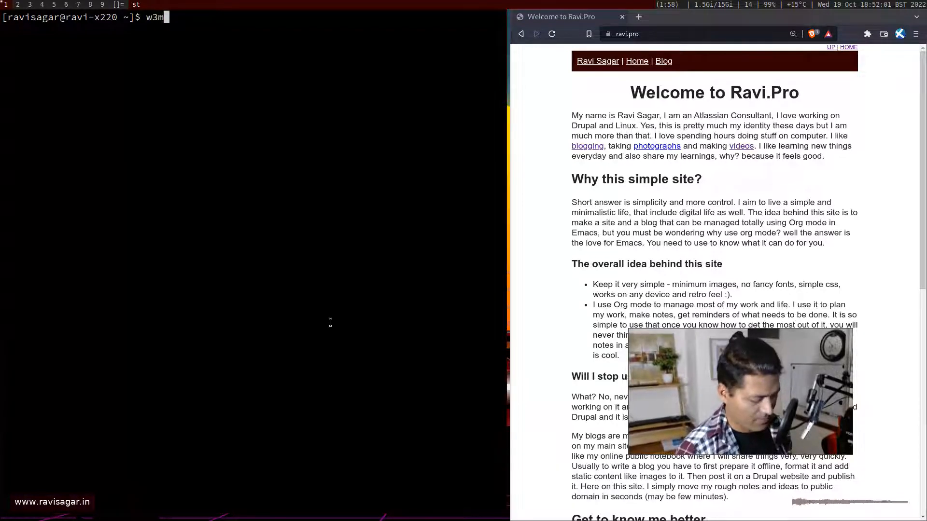
{"action": "type", "text": "r"}
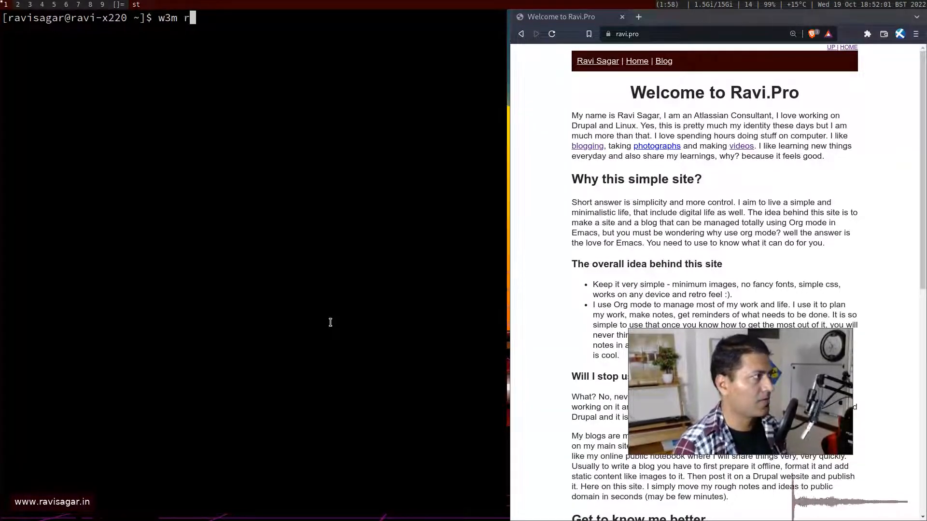
{"action": "type", "text": "avi"}
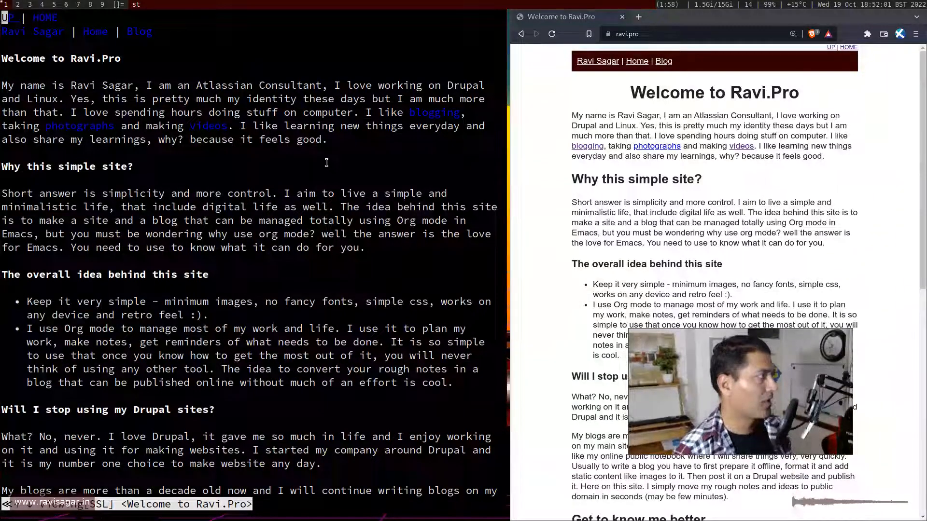
{"action": "scroll", "scroll_direction": "down", "scroll_amount": 3}
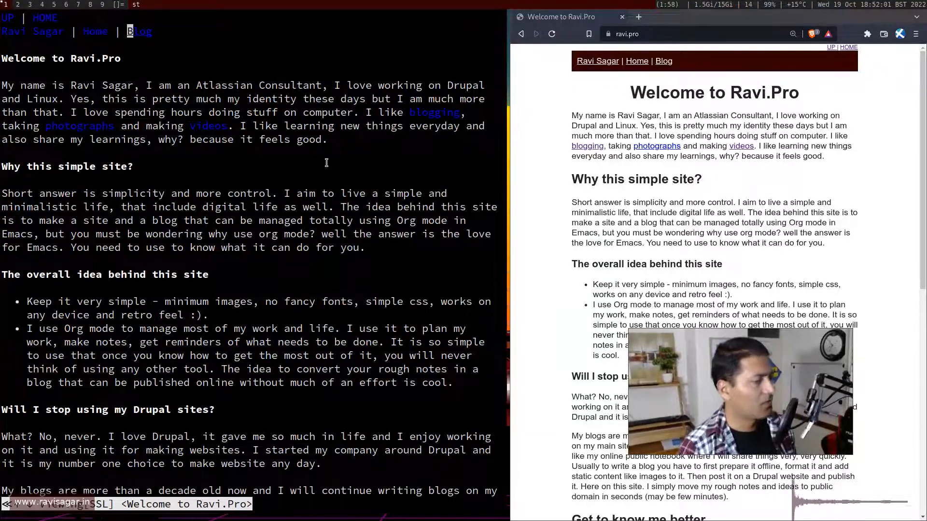
Follow the Blog link to the blog listing
{"action": "left_click", "coordinate": [139, 31]}
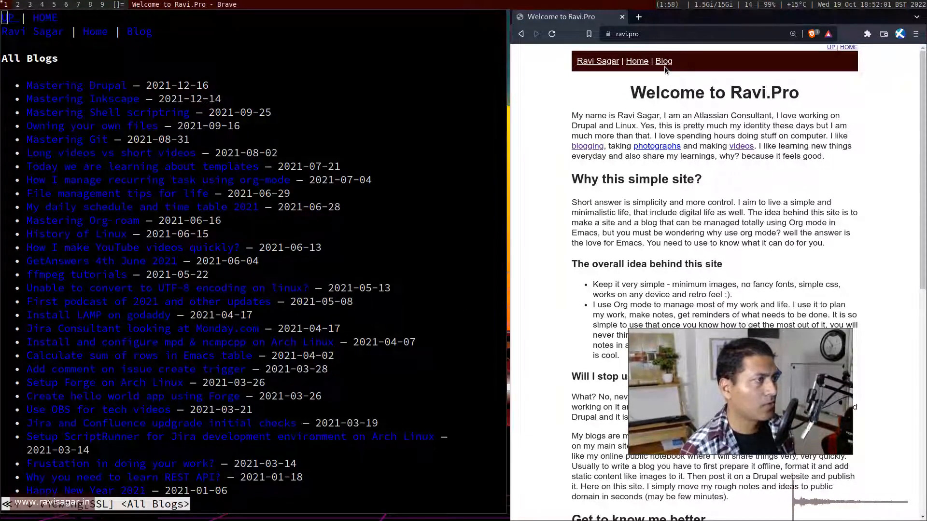
{"action": "left_click", "coordinate": [663, 61]}
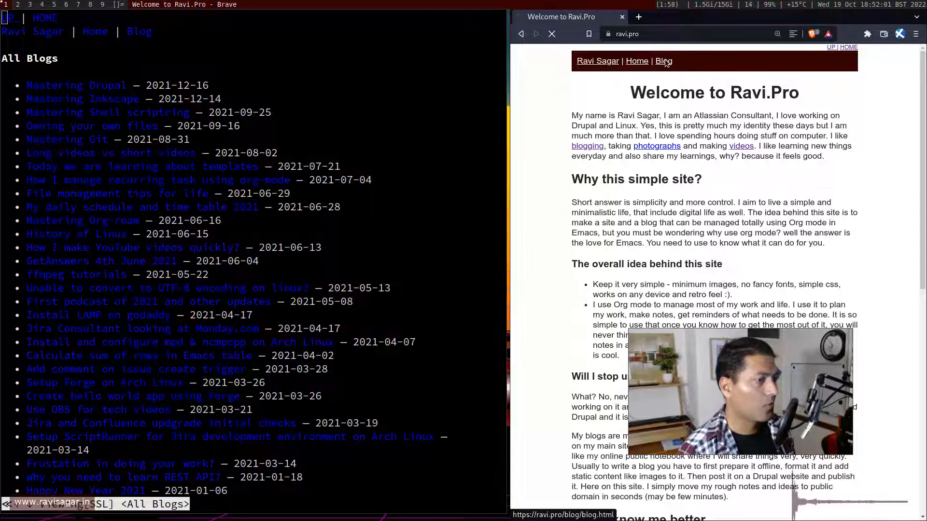
{"action": "left_click", "coordinate": [663, 61]}
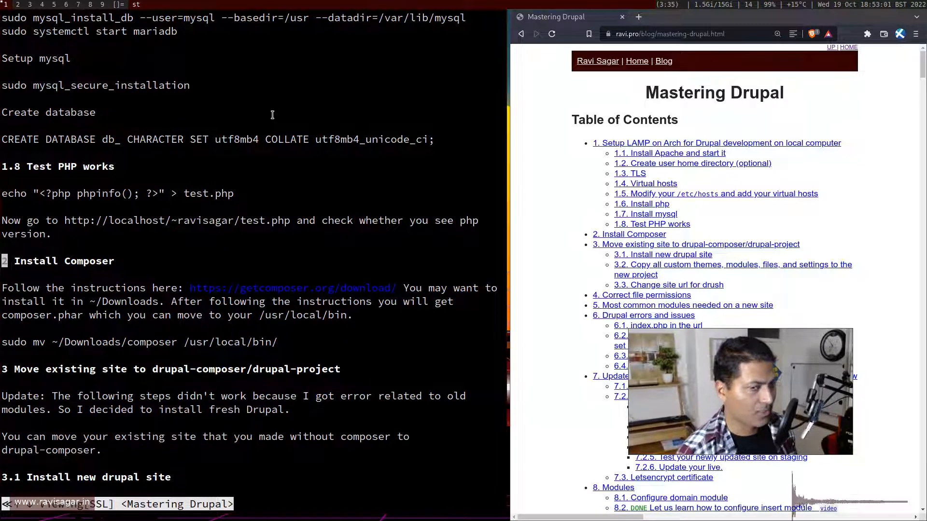
Quit w3m with q and y, then enter 'ravi sagar' in Google's search box
{"action": "key", "text": "q"}
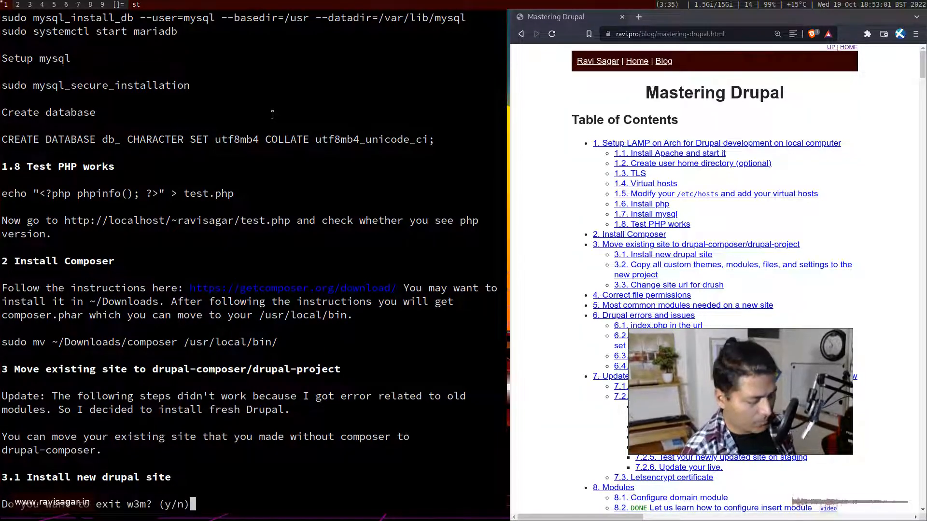
{"action": "type", "text": "y"}
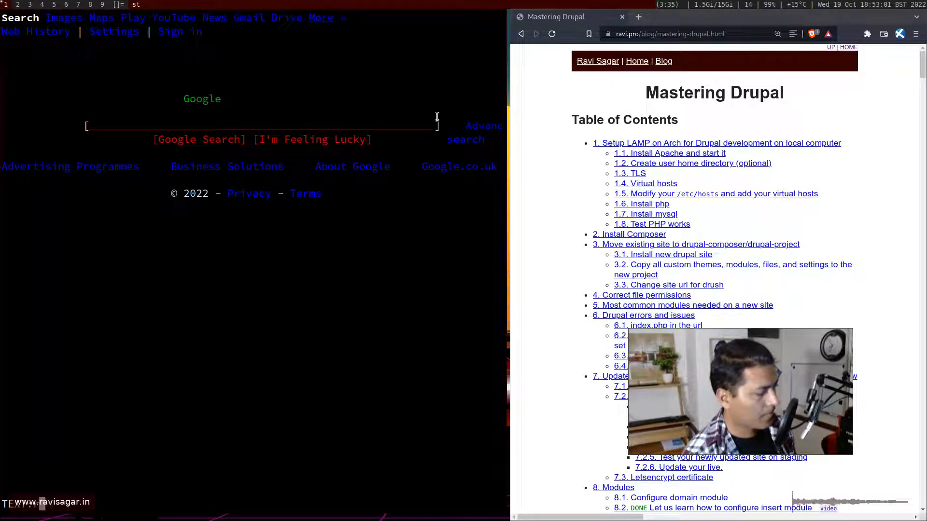
{"action": "type", "text": "ravi sagar"}
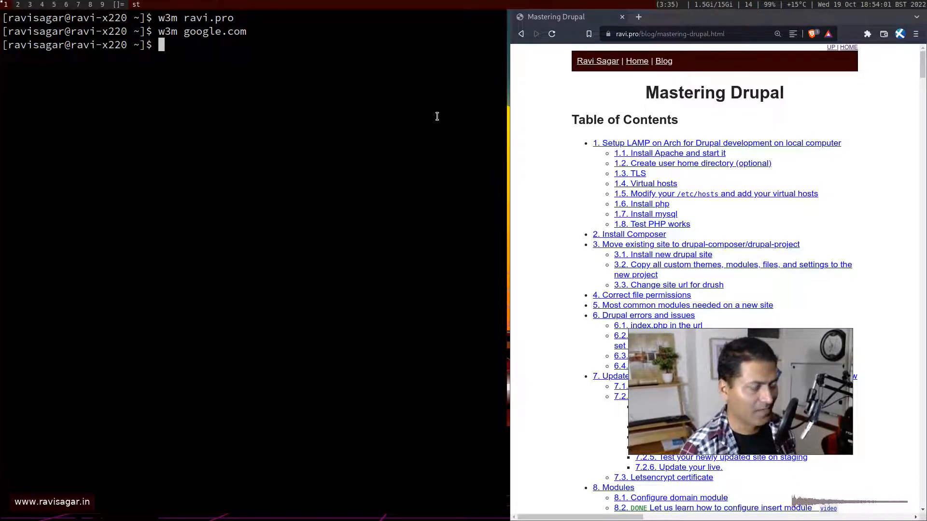
Run w3m ravi.pro, then type w3m -num ravi.pro for line numbers
{"action": "type", "text": "w3m ravi.pro"}
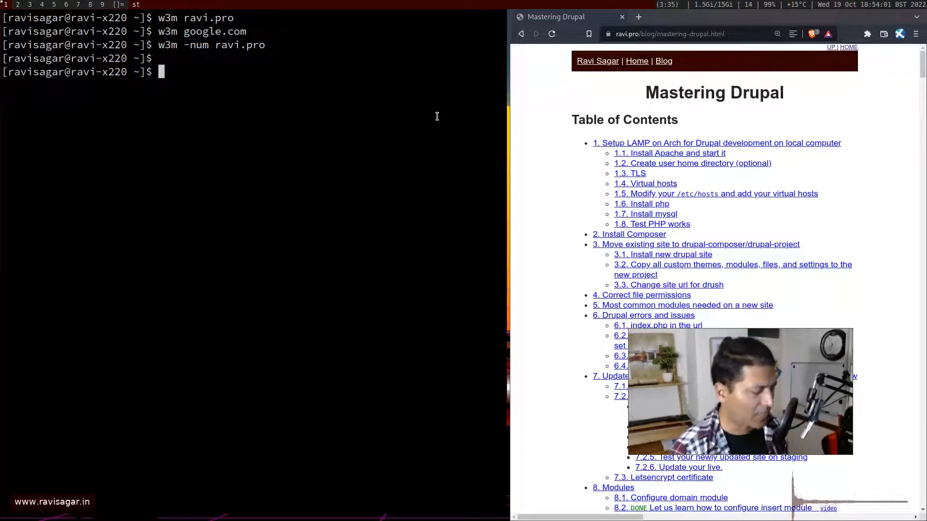
{"action": "type", "text": "w3m -num ravi.pro"}
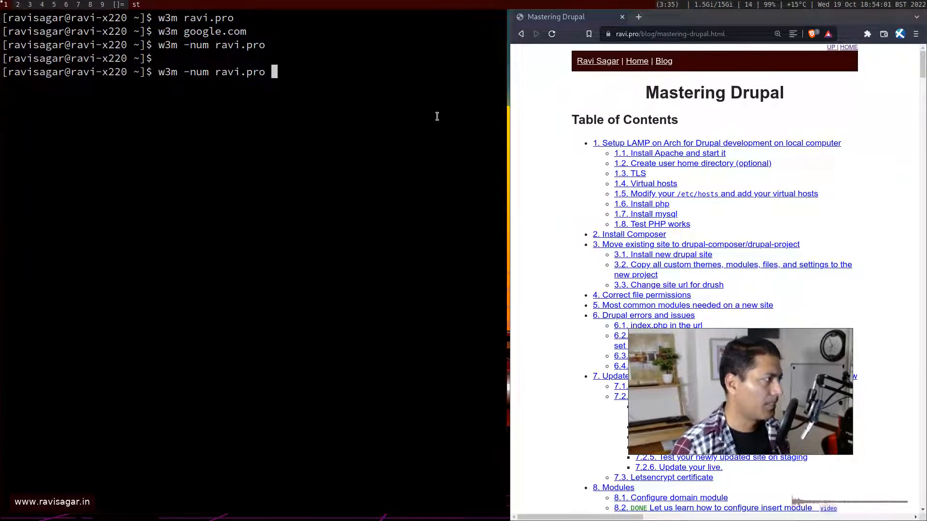